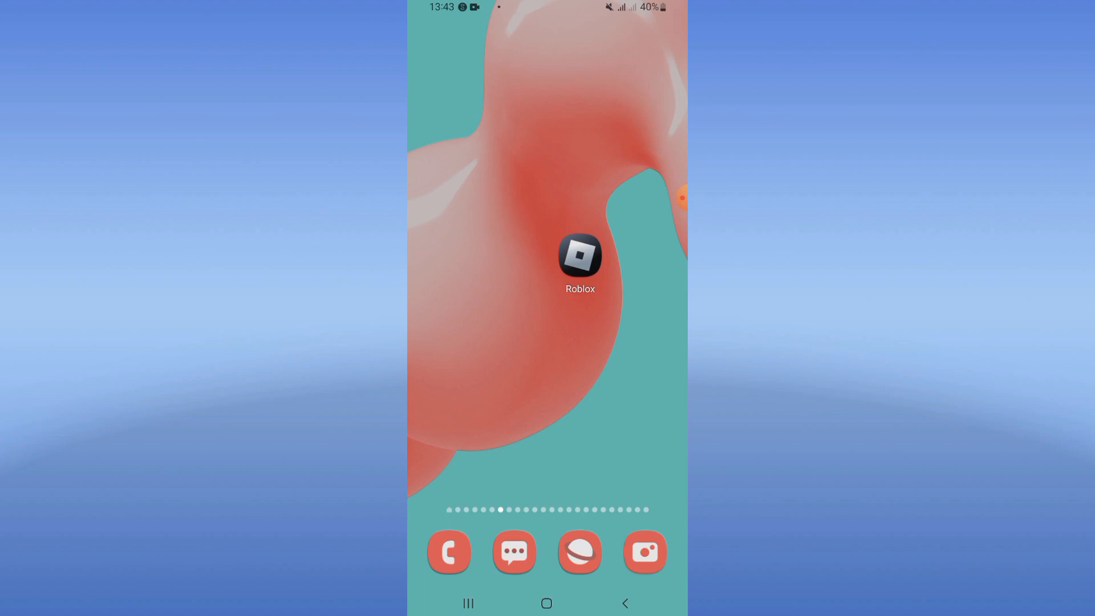
Find Roblox through a 'robl' search in Settings and open its storage details.
scroll(up, 3)
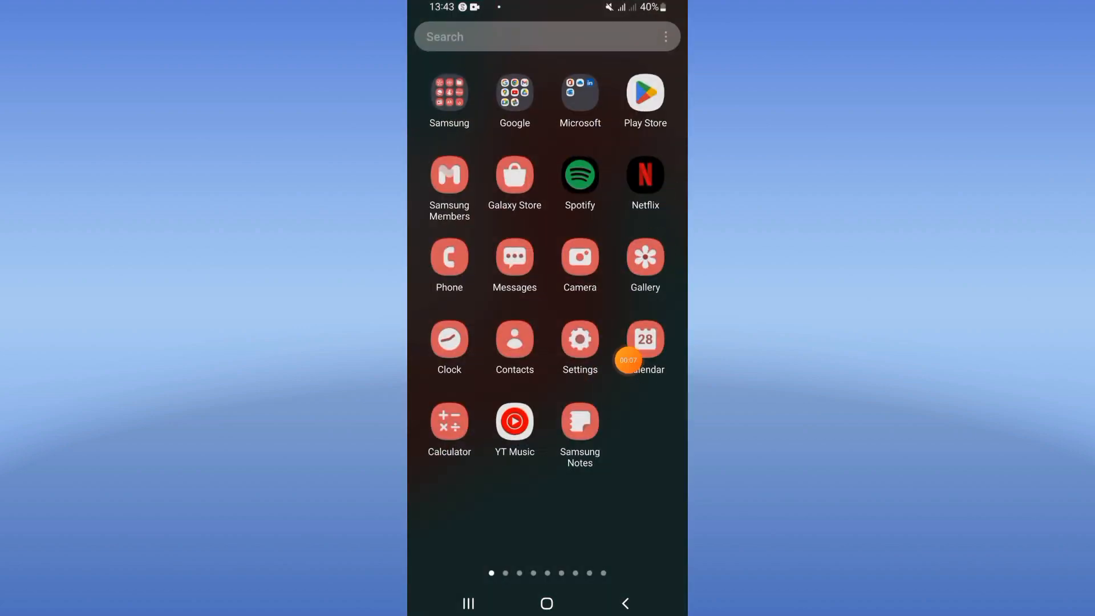
click(580, 338)
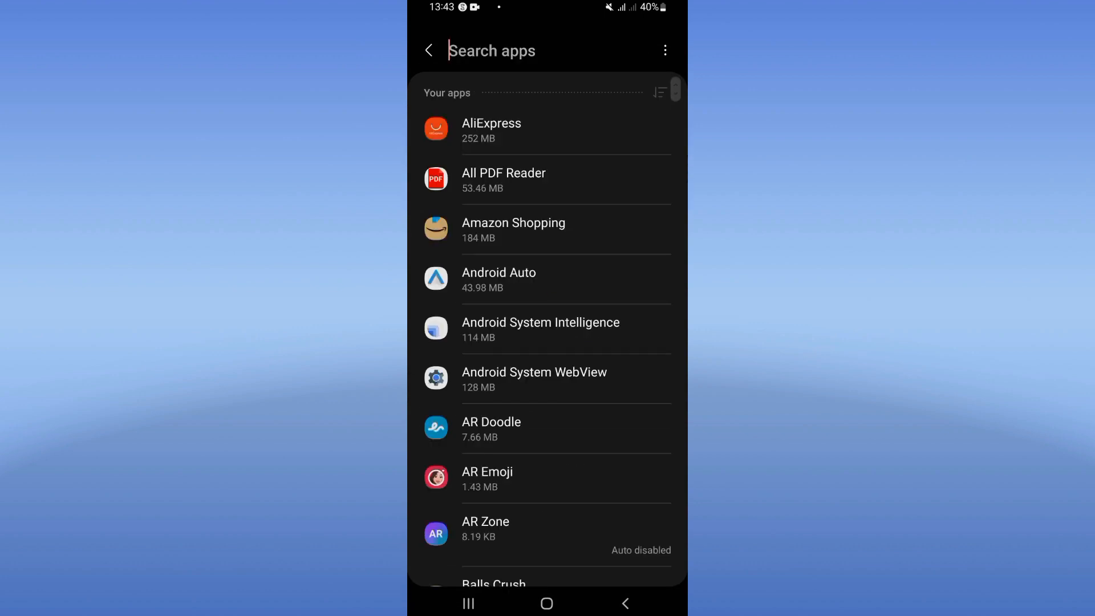
text(robl)
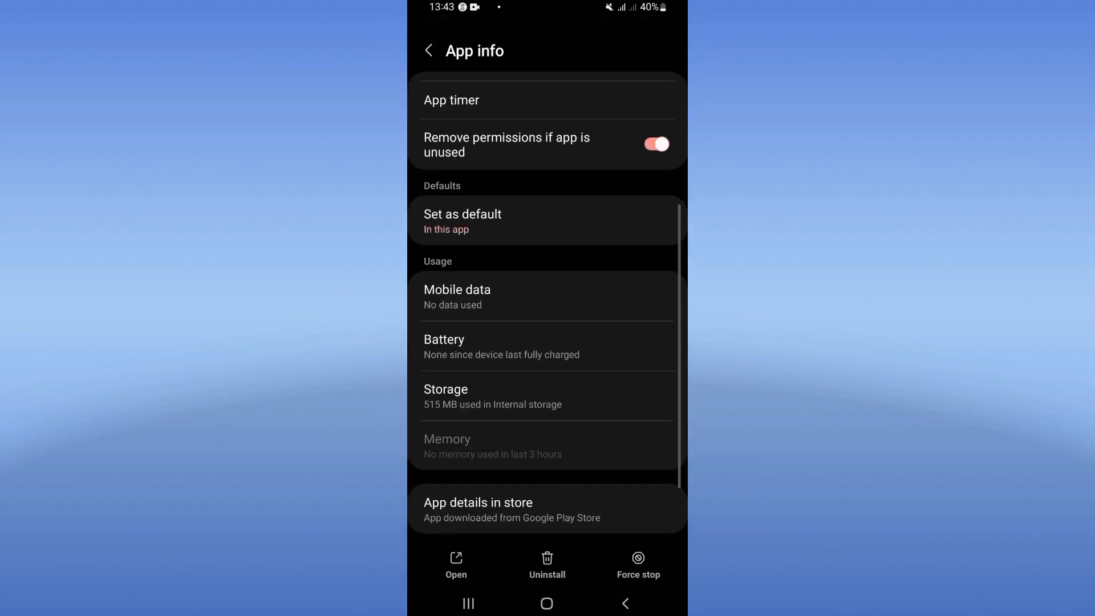
click(445, 396)
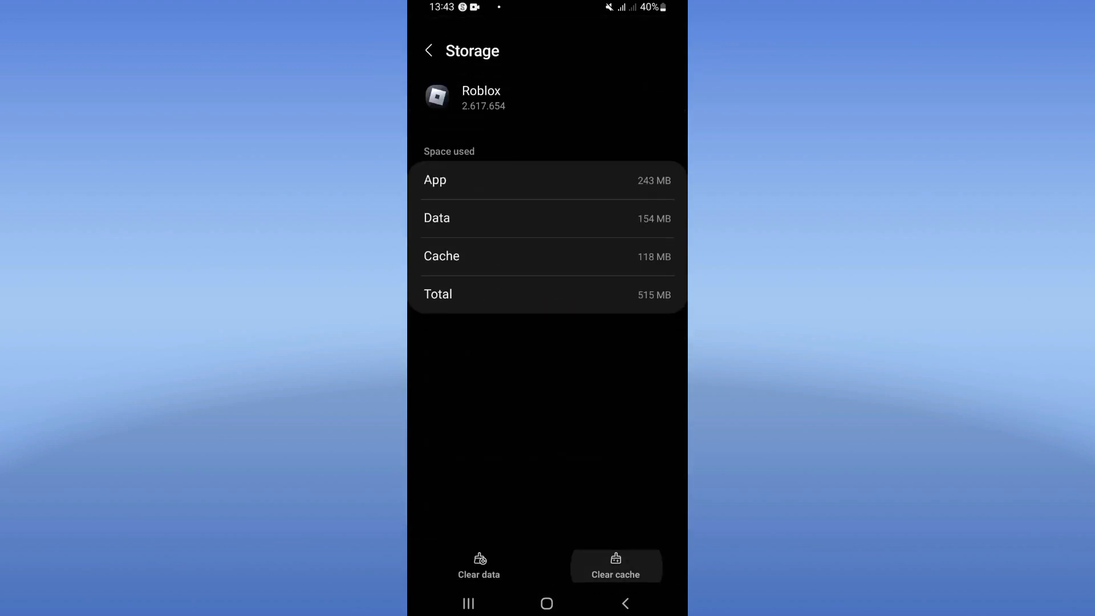